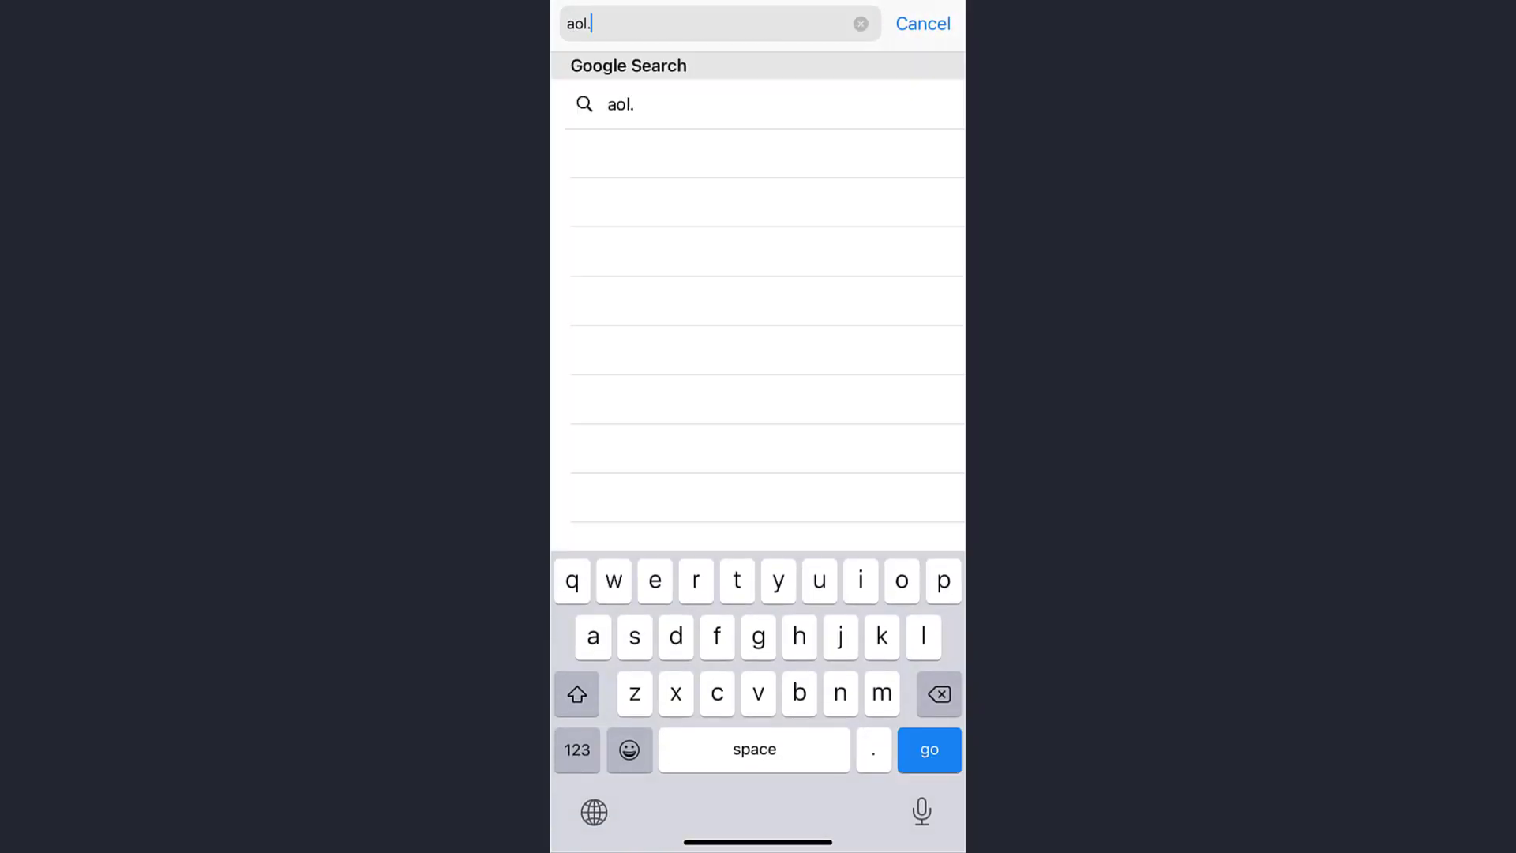
# Load aol.com in Safari, bringing up the AOL app download promotion
pyautogui.click(930, 750)
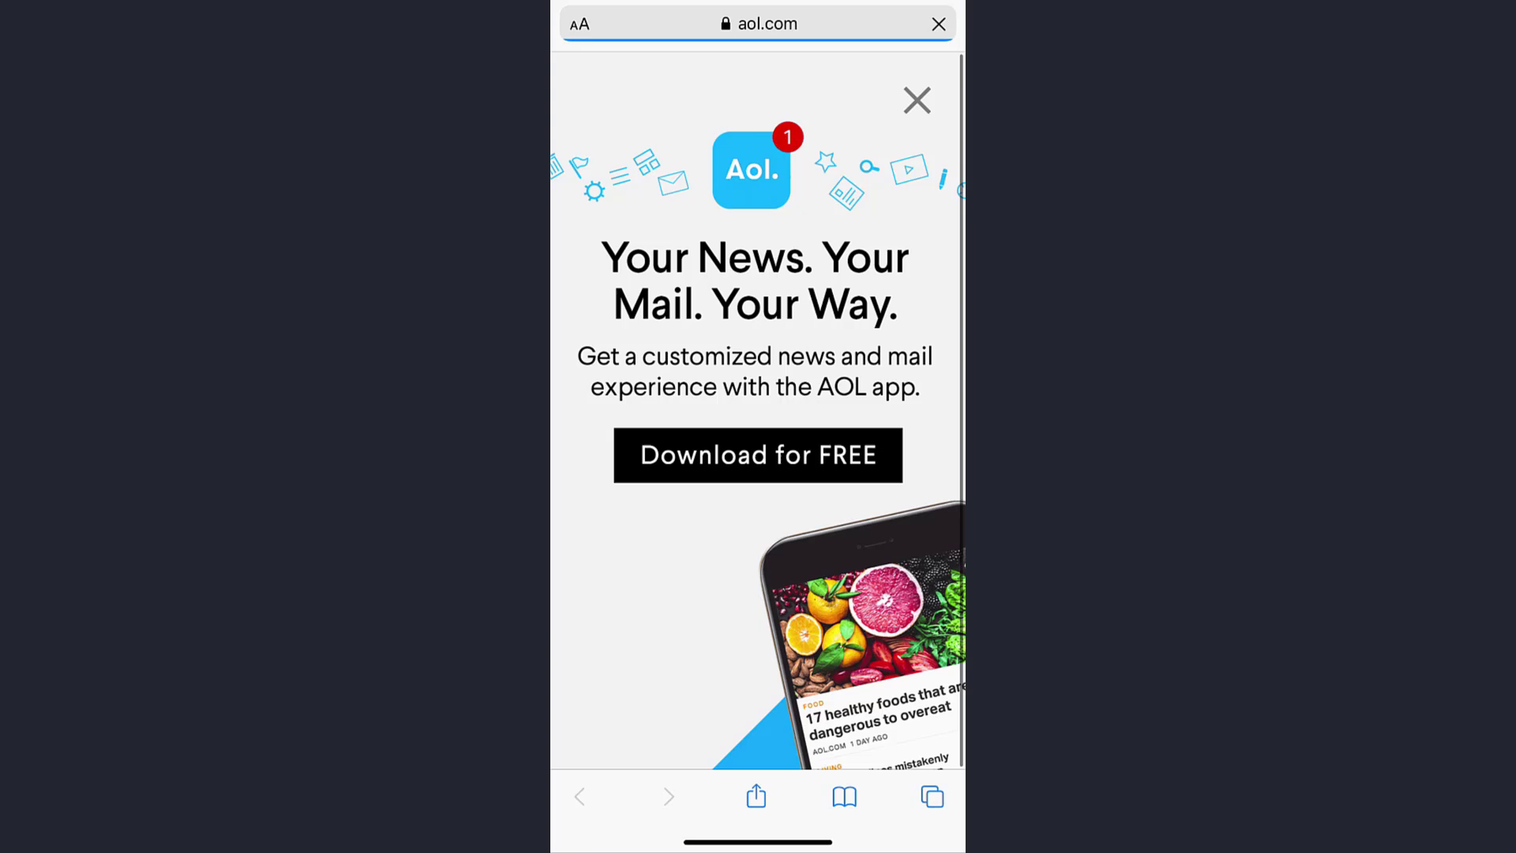
# Dismiss the app promo and go to LOGIN / JOIN from the hamburger menu
pyautogui.click(916, 99)
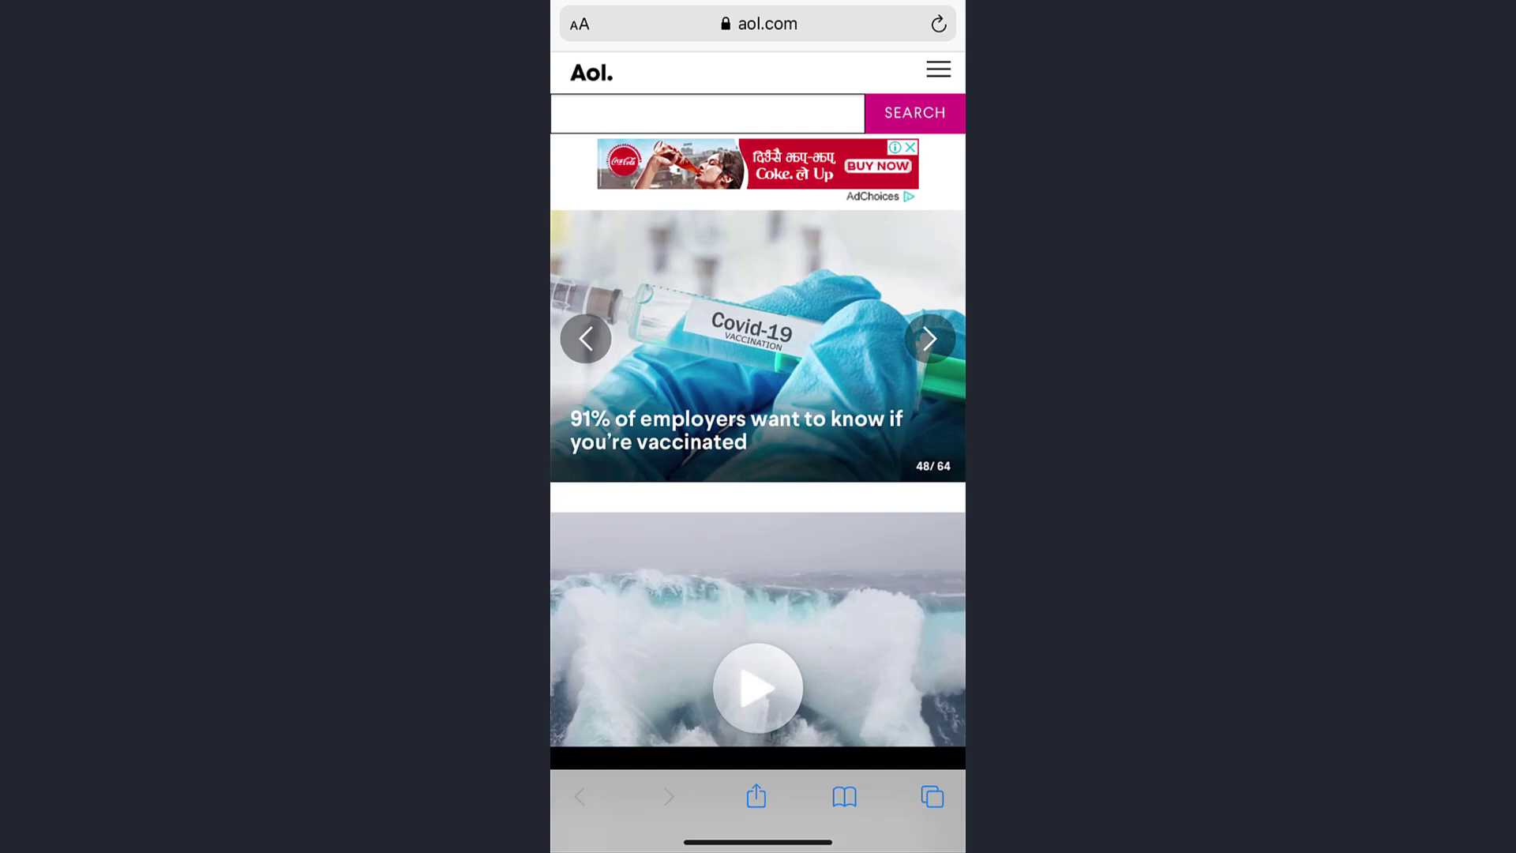
pyautogui.click(929, 339)
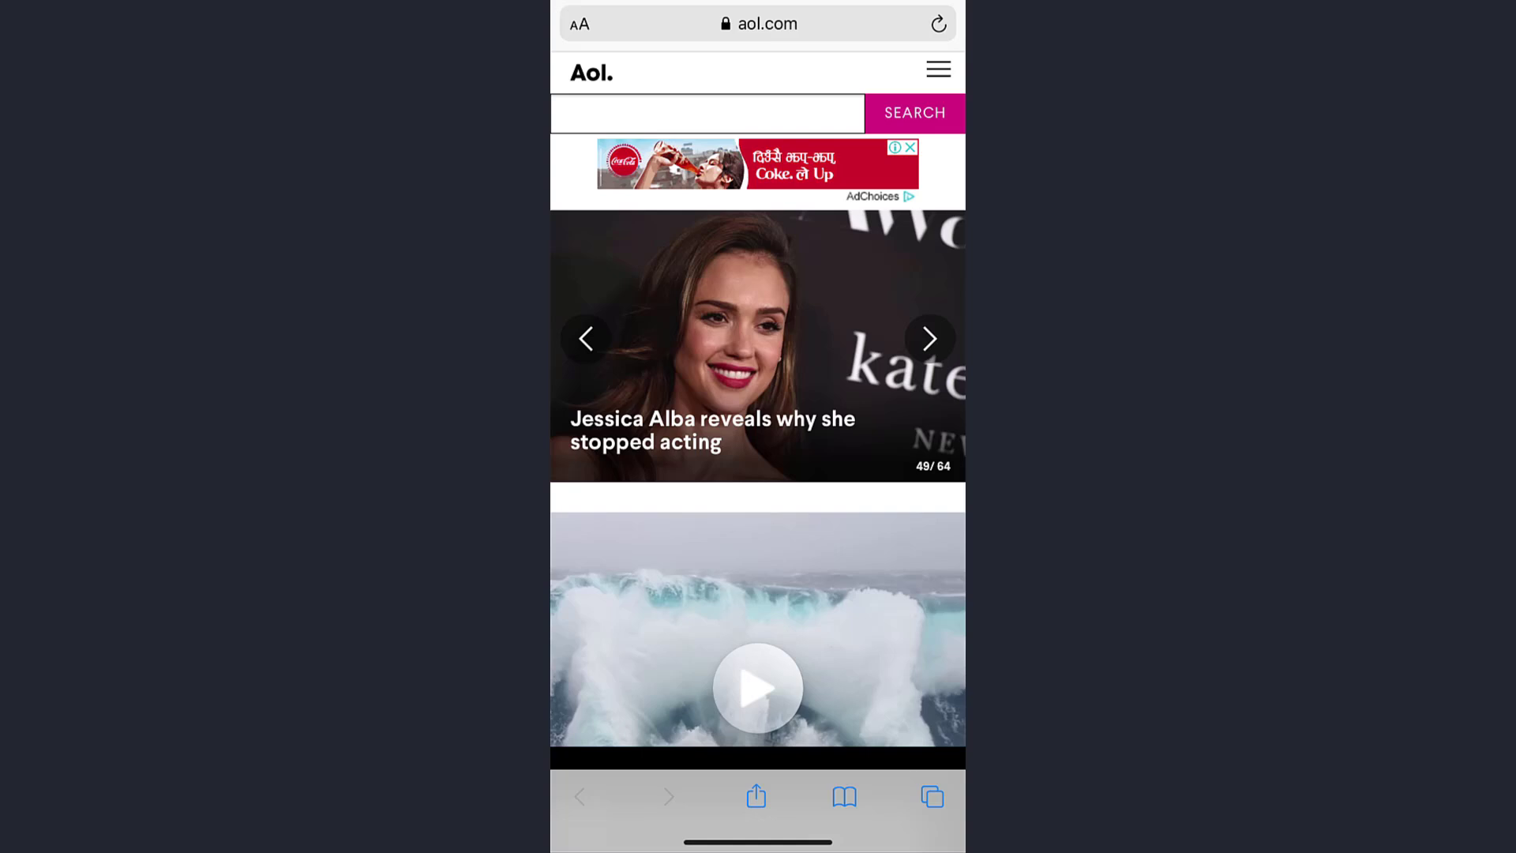
pyautogui.click(938, 67)
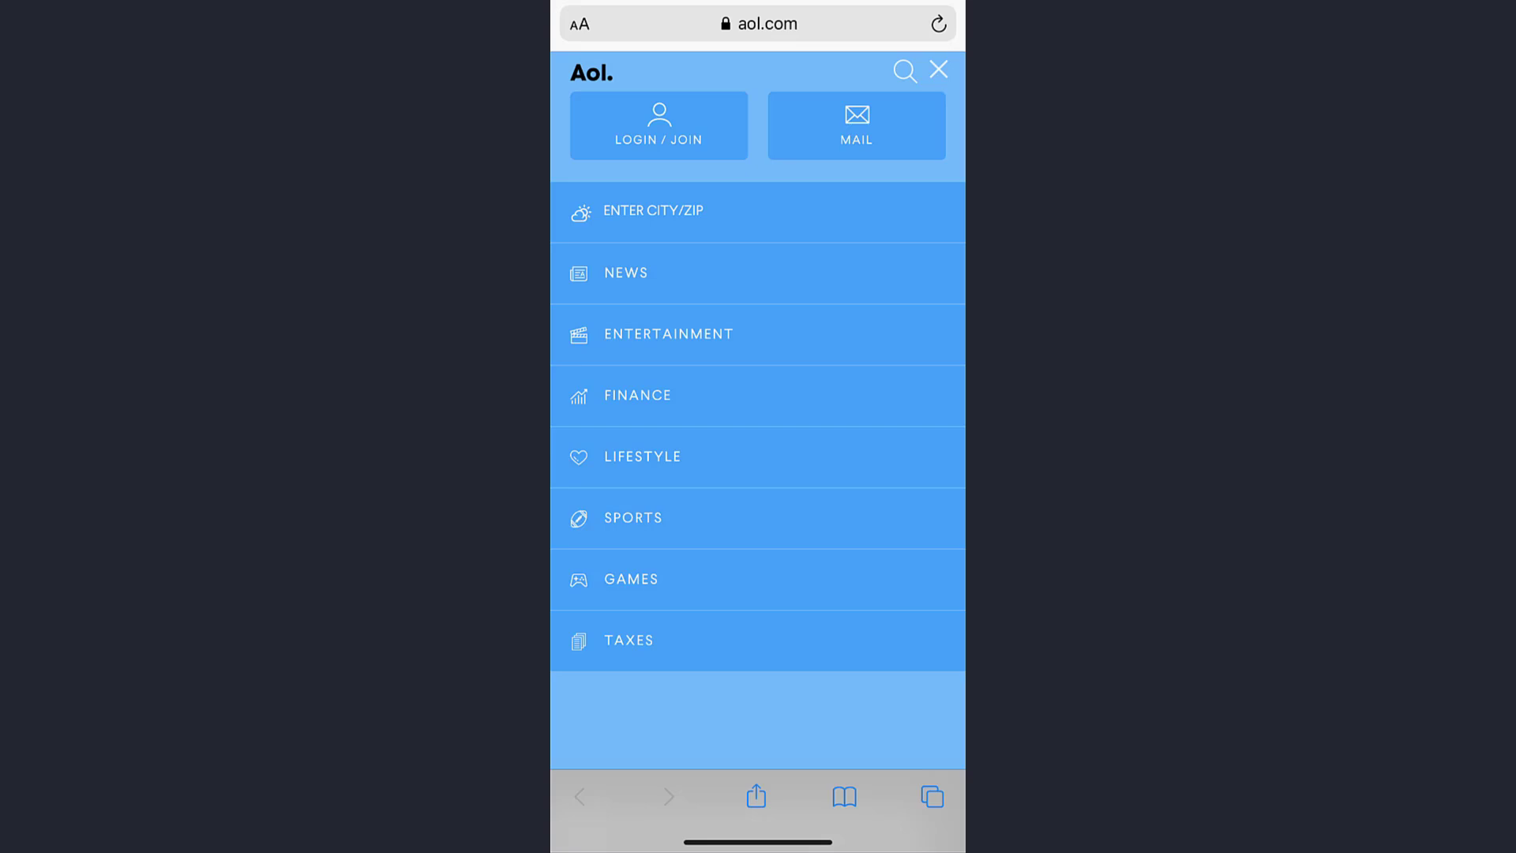
pyautogui.click(658, 126)
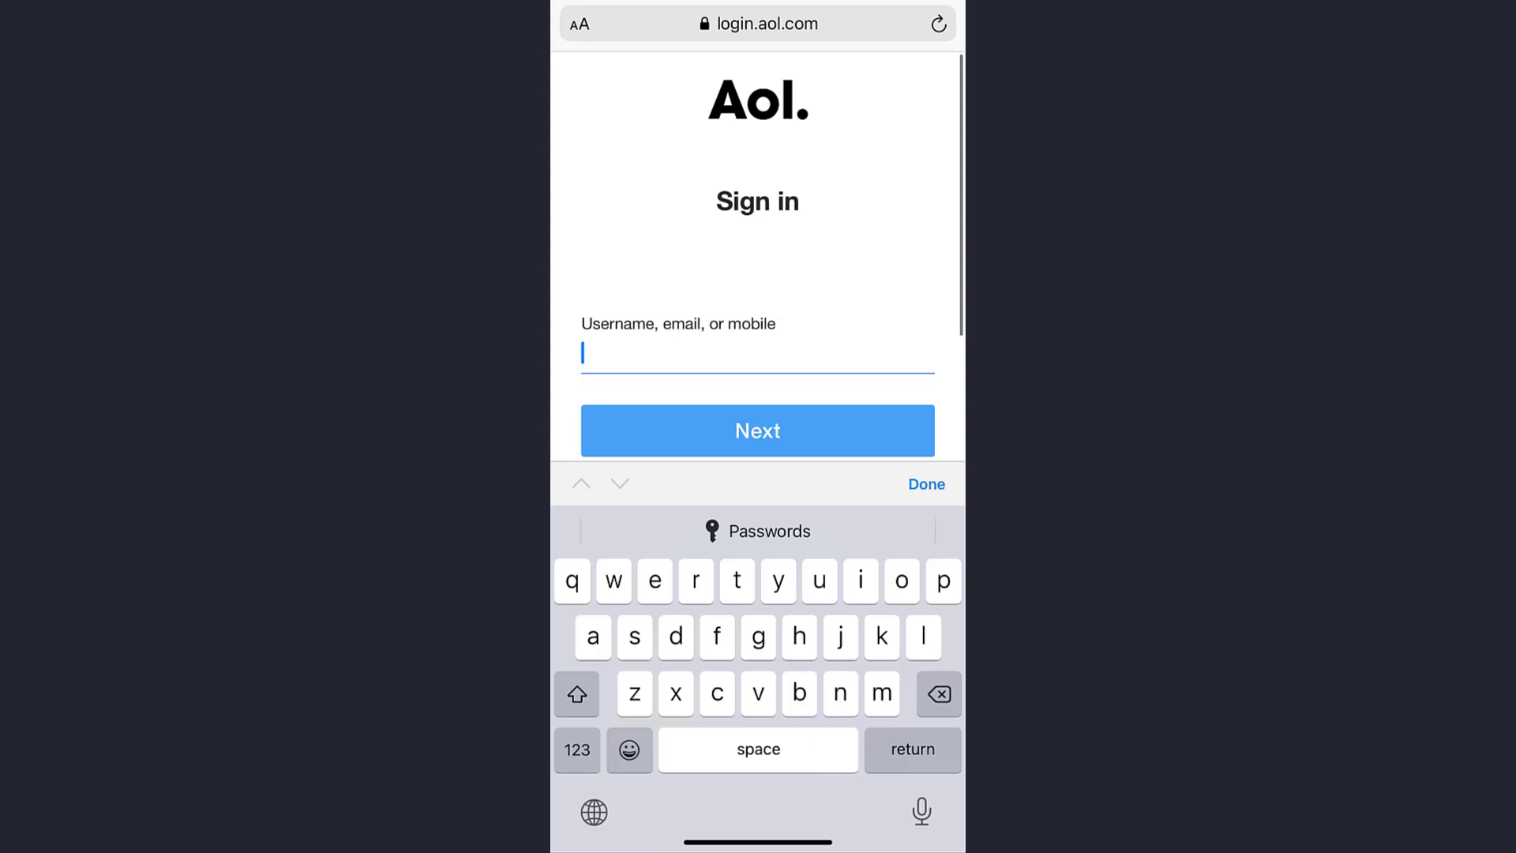
pyautogui.scroll(-3)
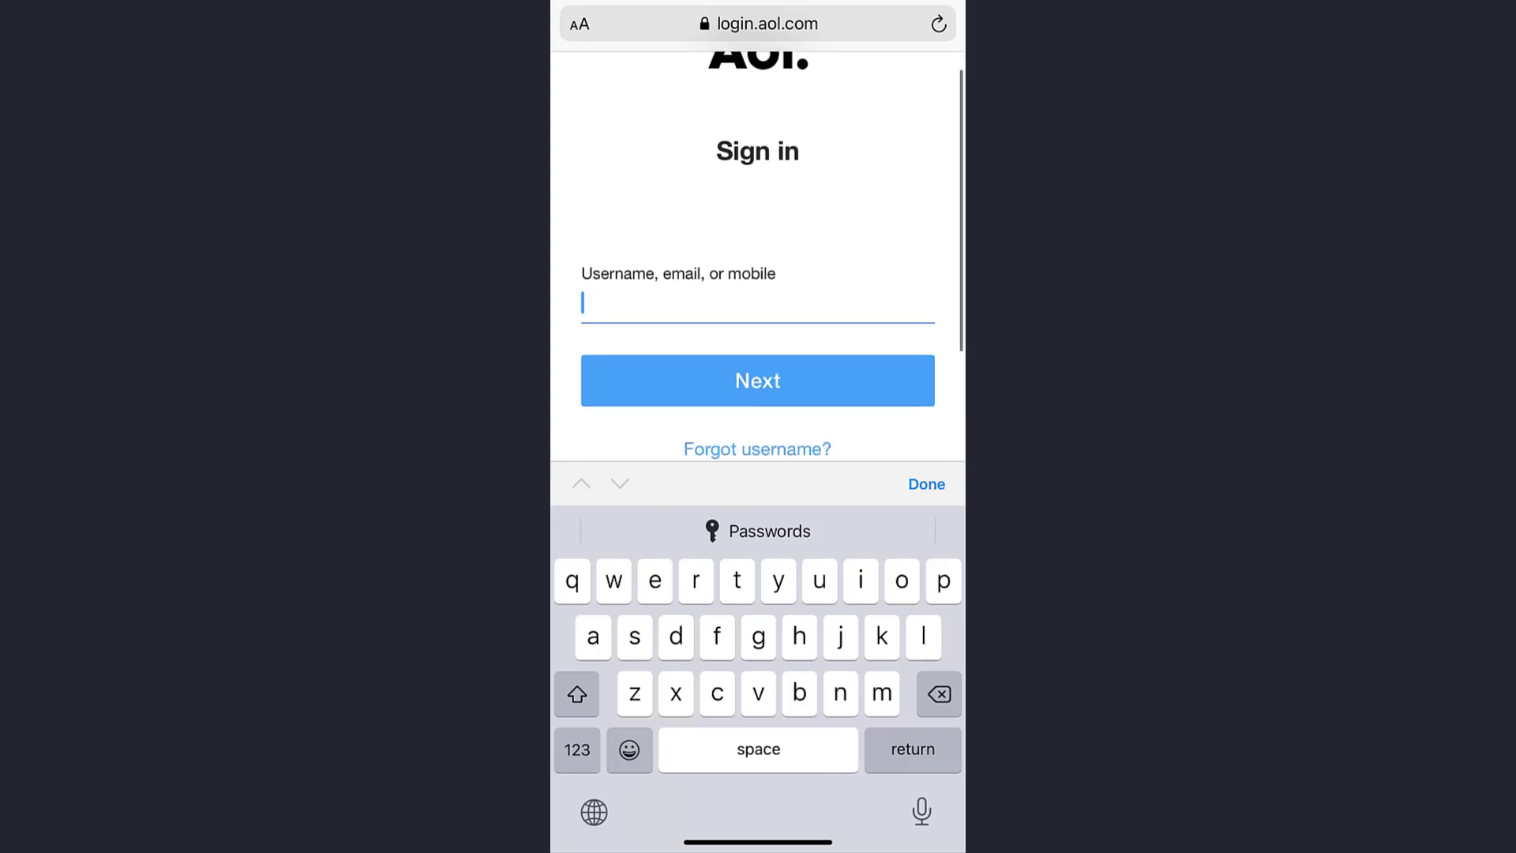
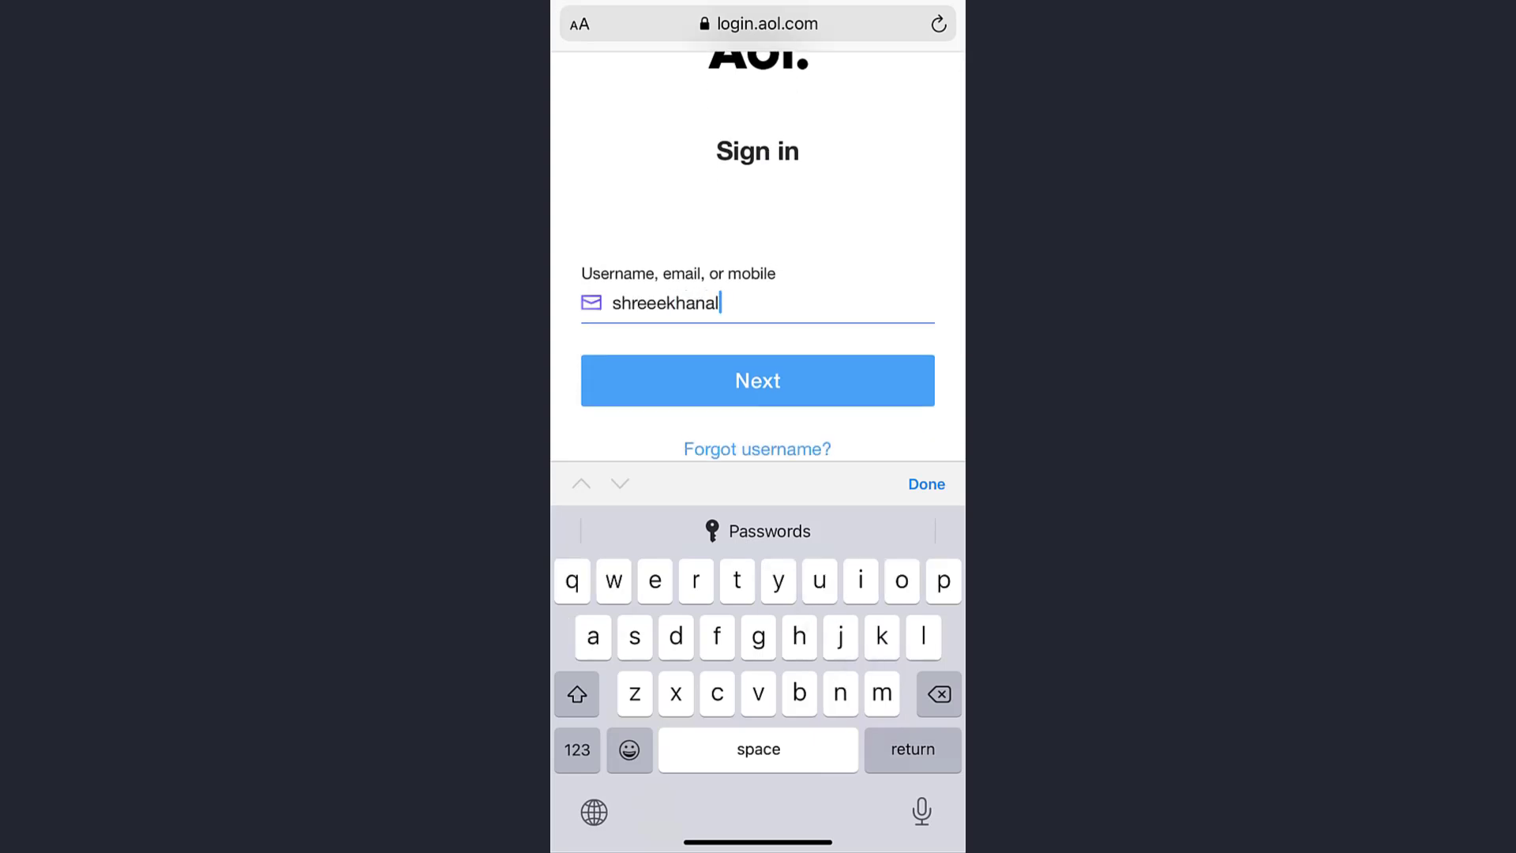
pyautogui.click(578, 750)
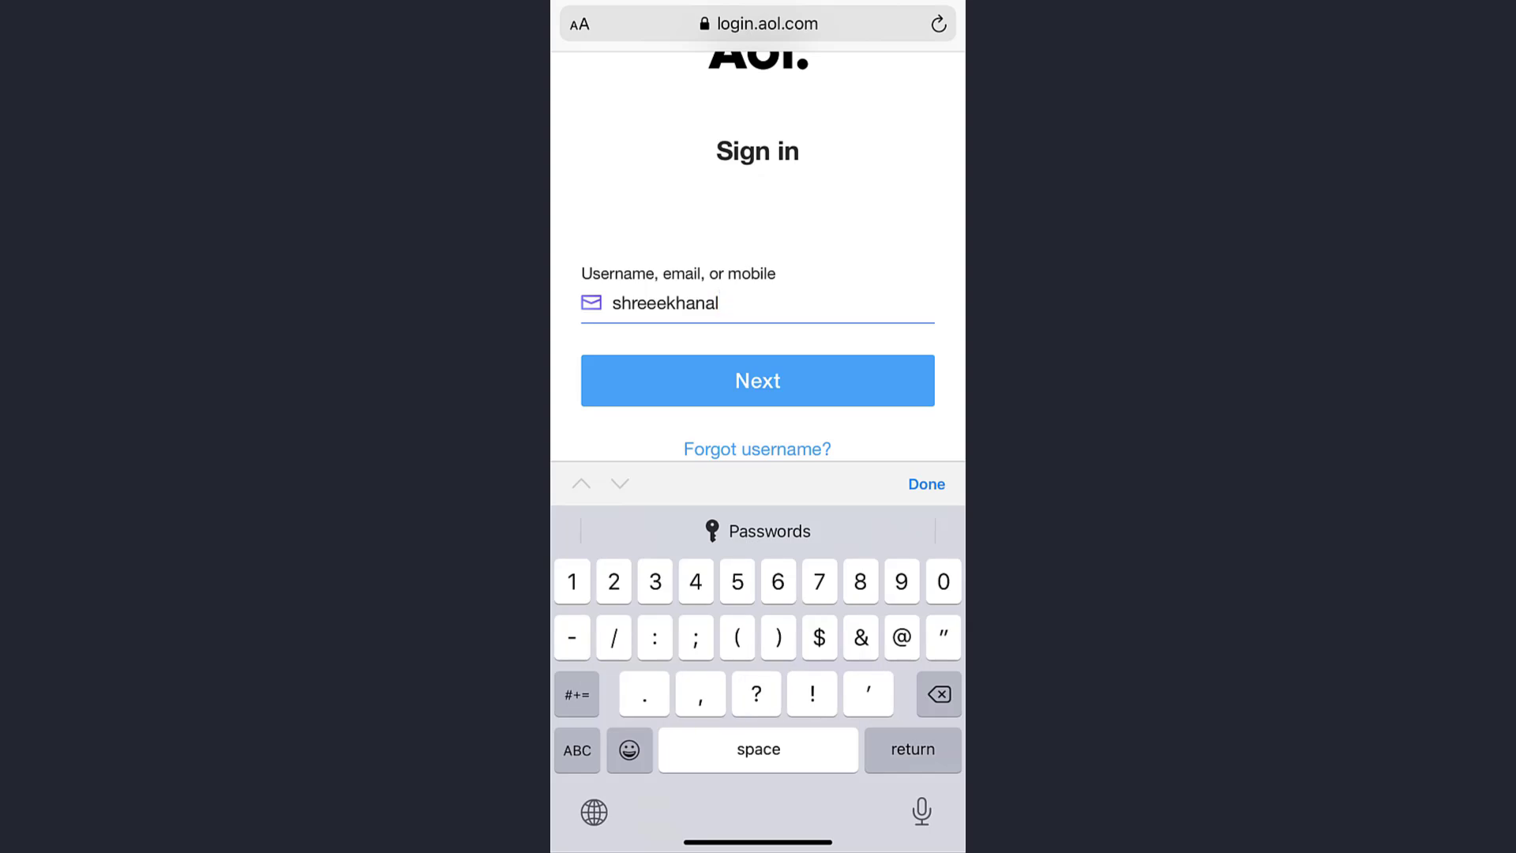
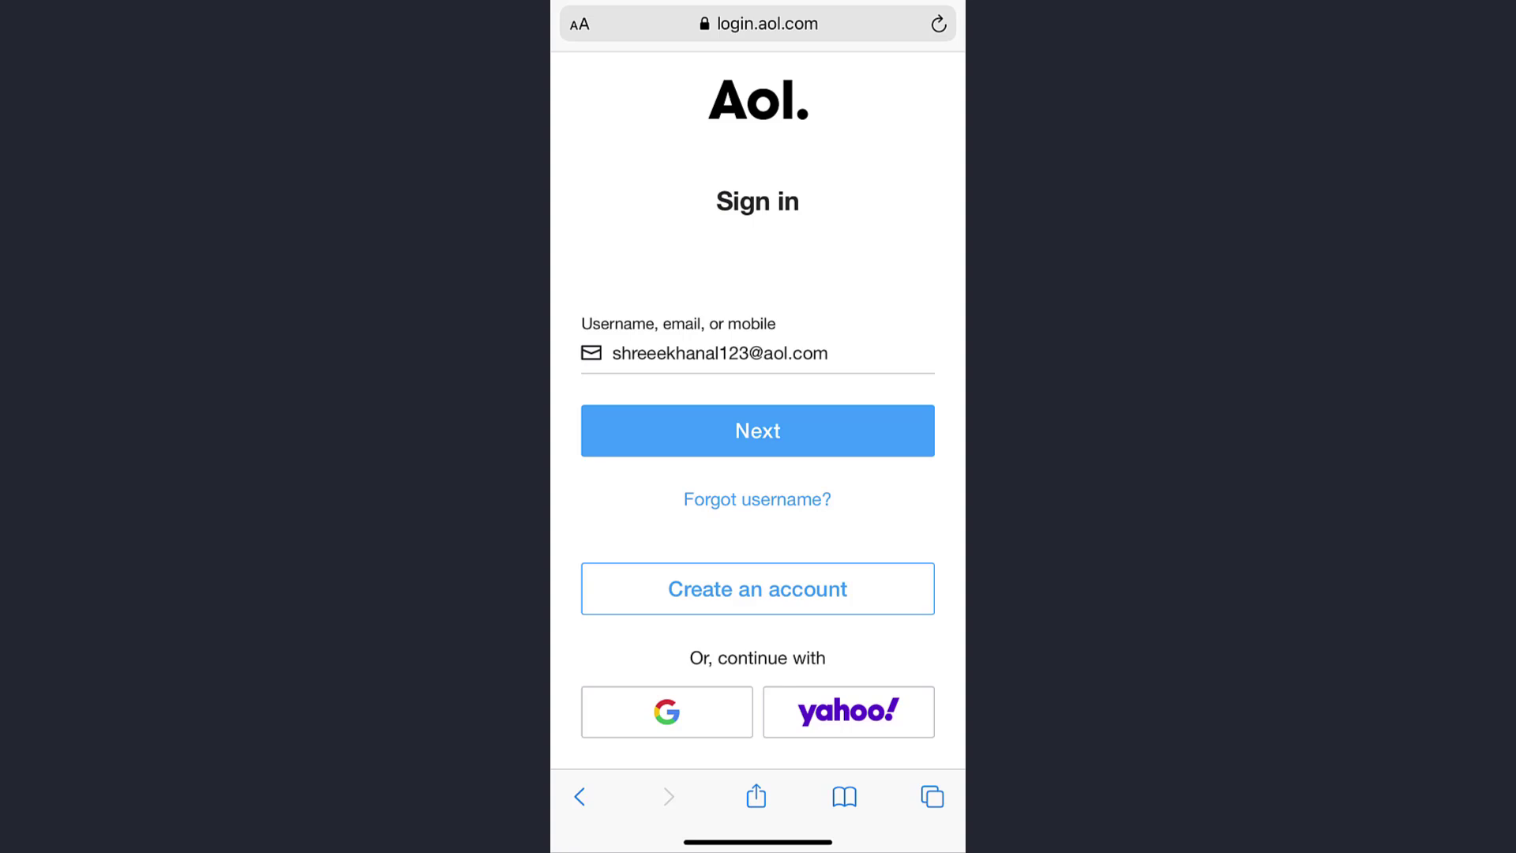
# Submit the username and password, declining to save the password
pyautogui.click(757, 430)
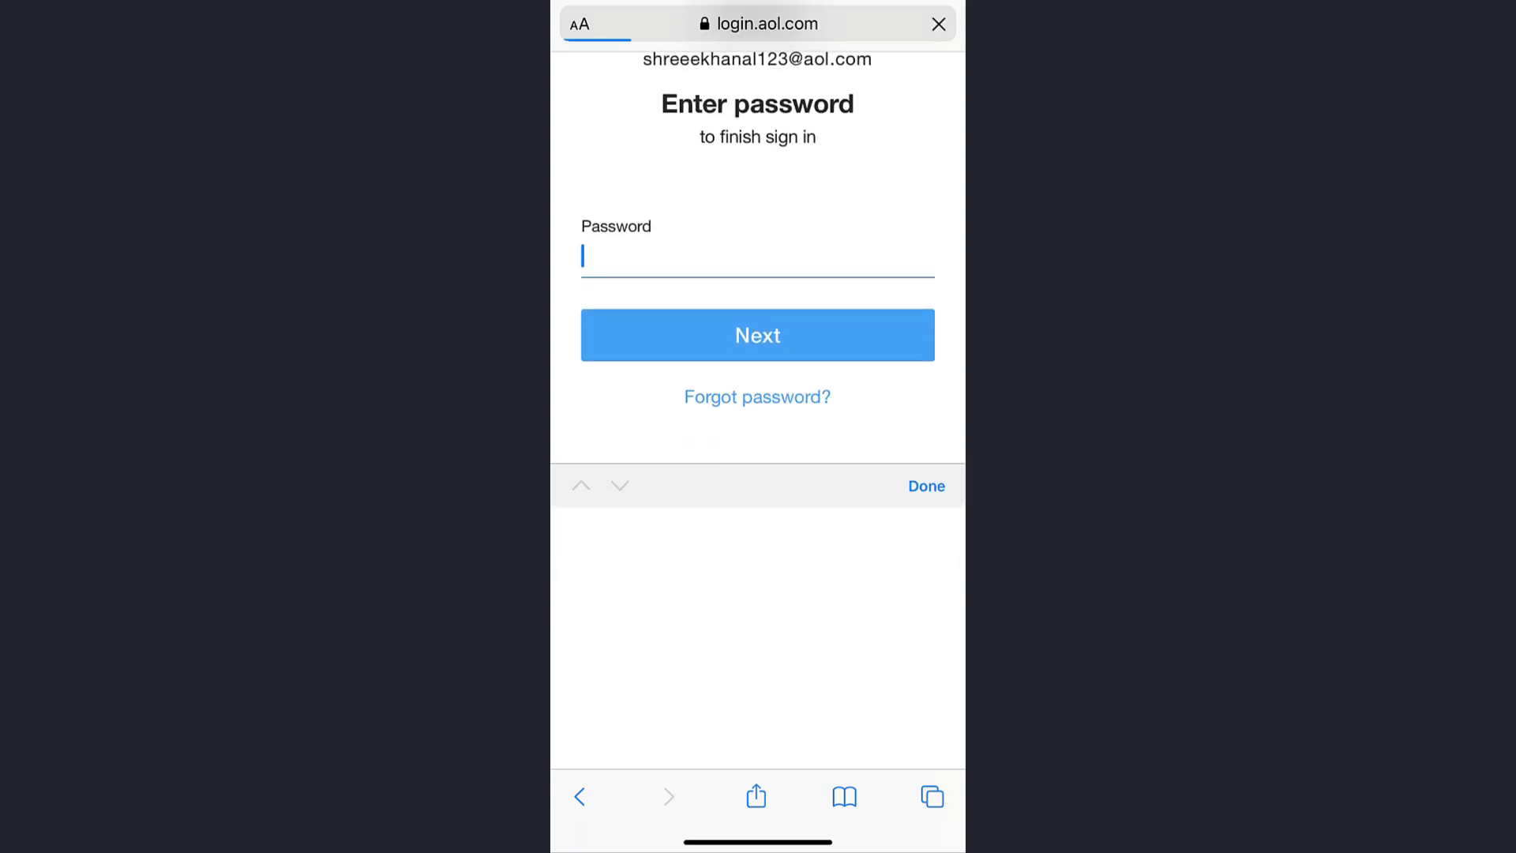
pyautogui.write('password')
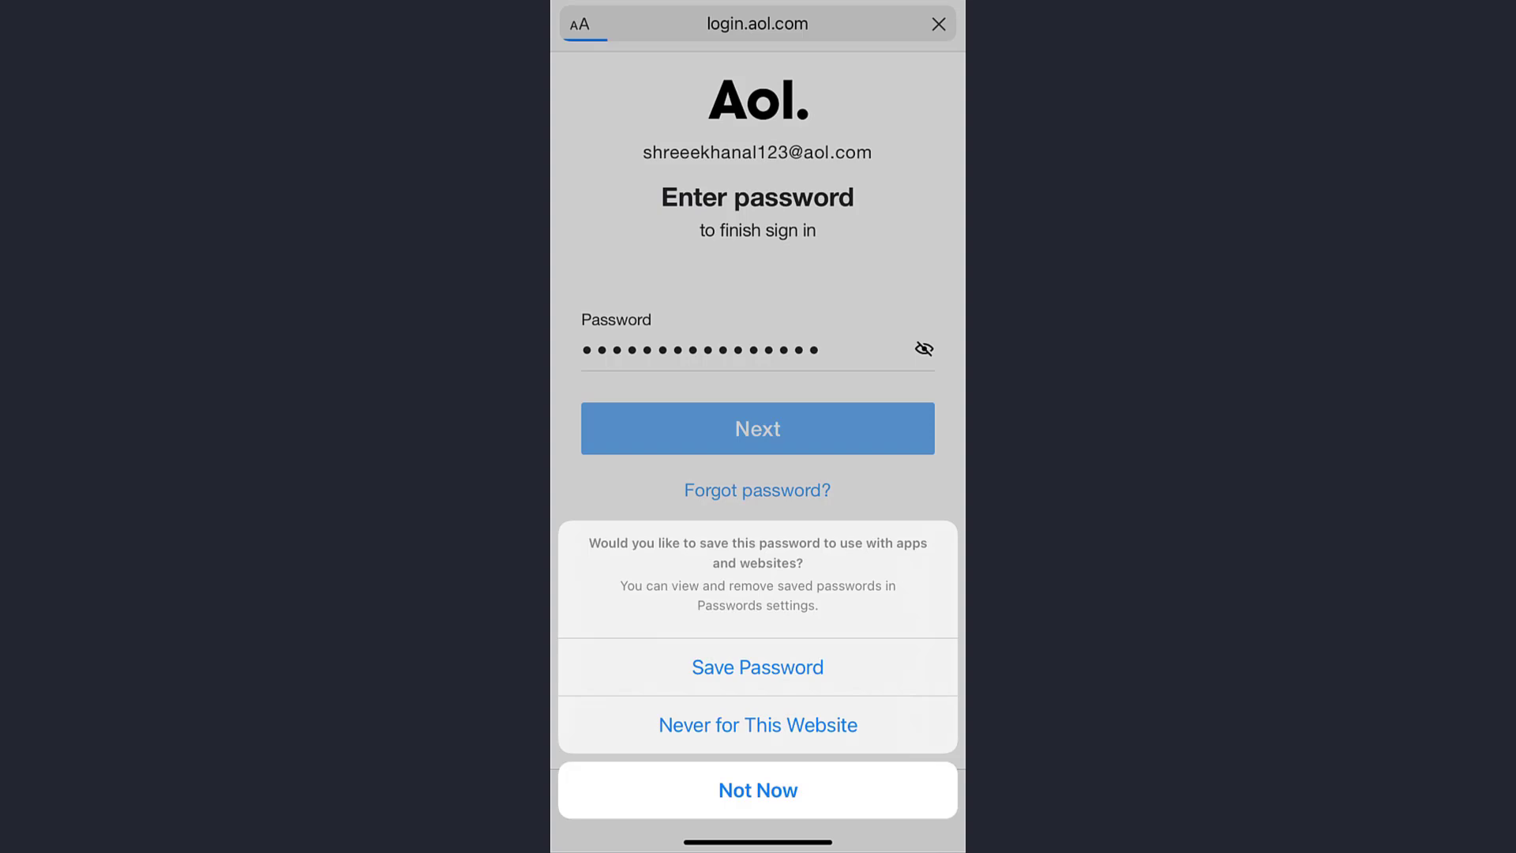
pyautogui.click(758, 428)
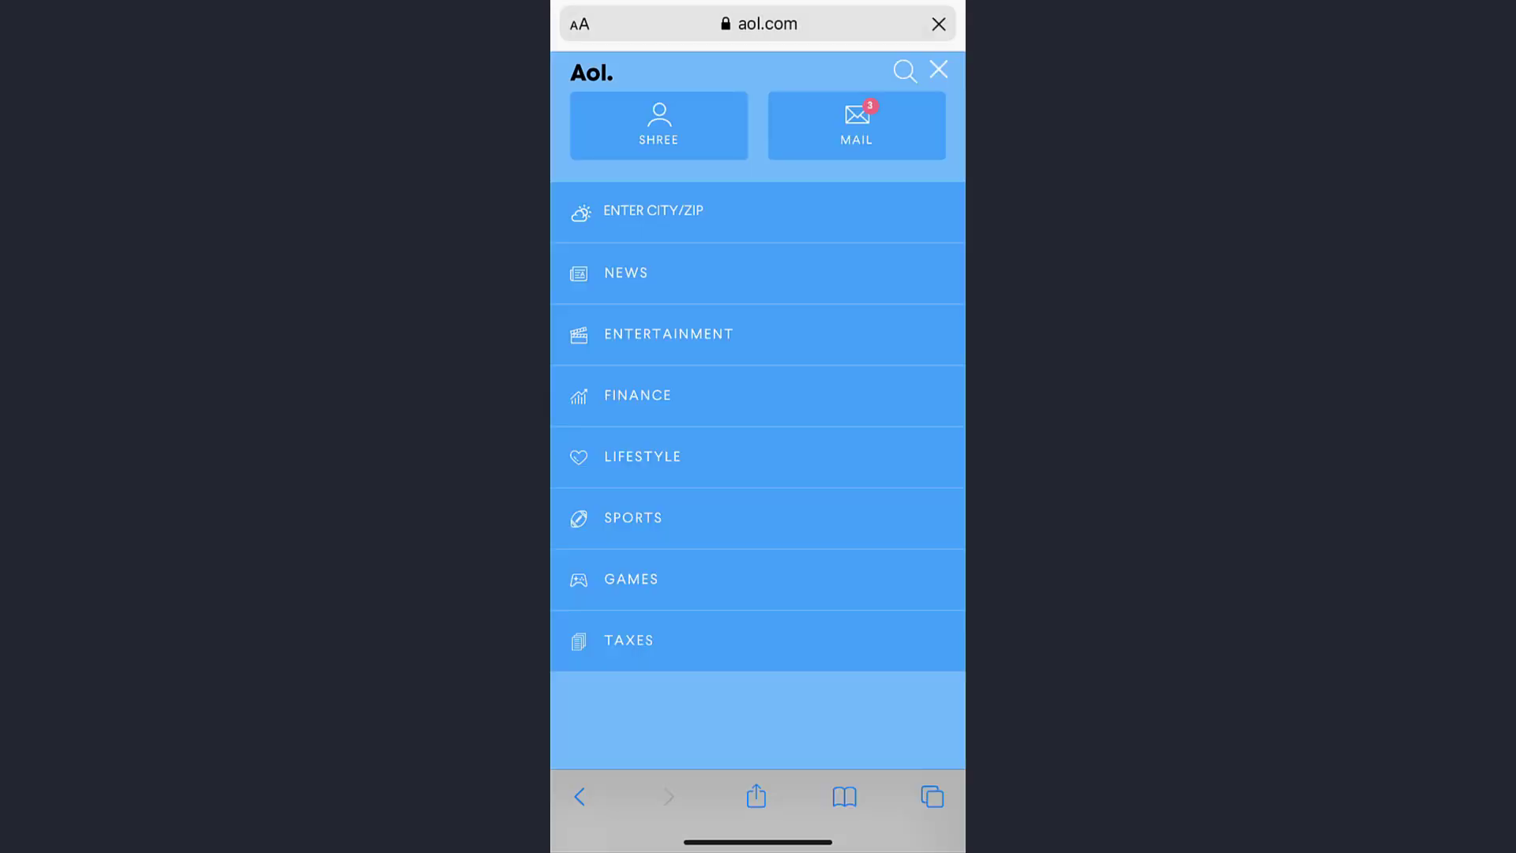
# Close the site menu and advance the homepage slideshow to the next story
pyautogui.click(939, 70)
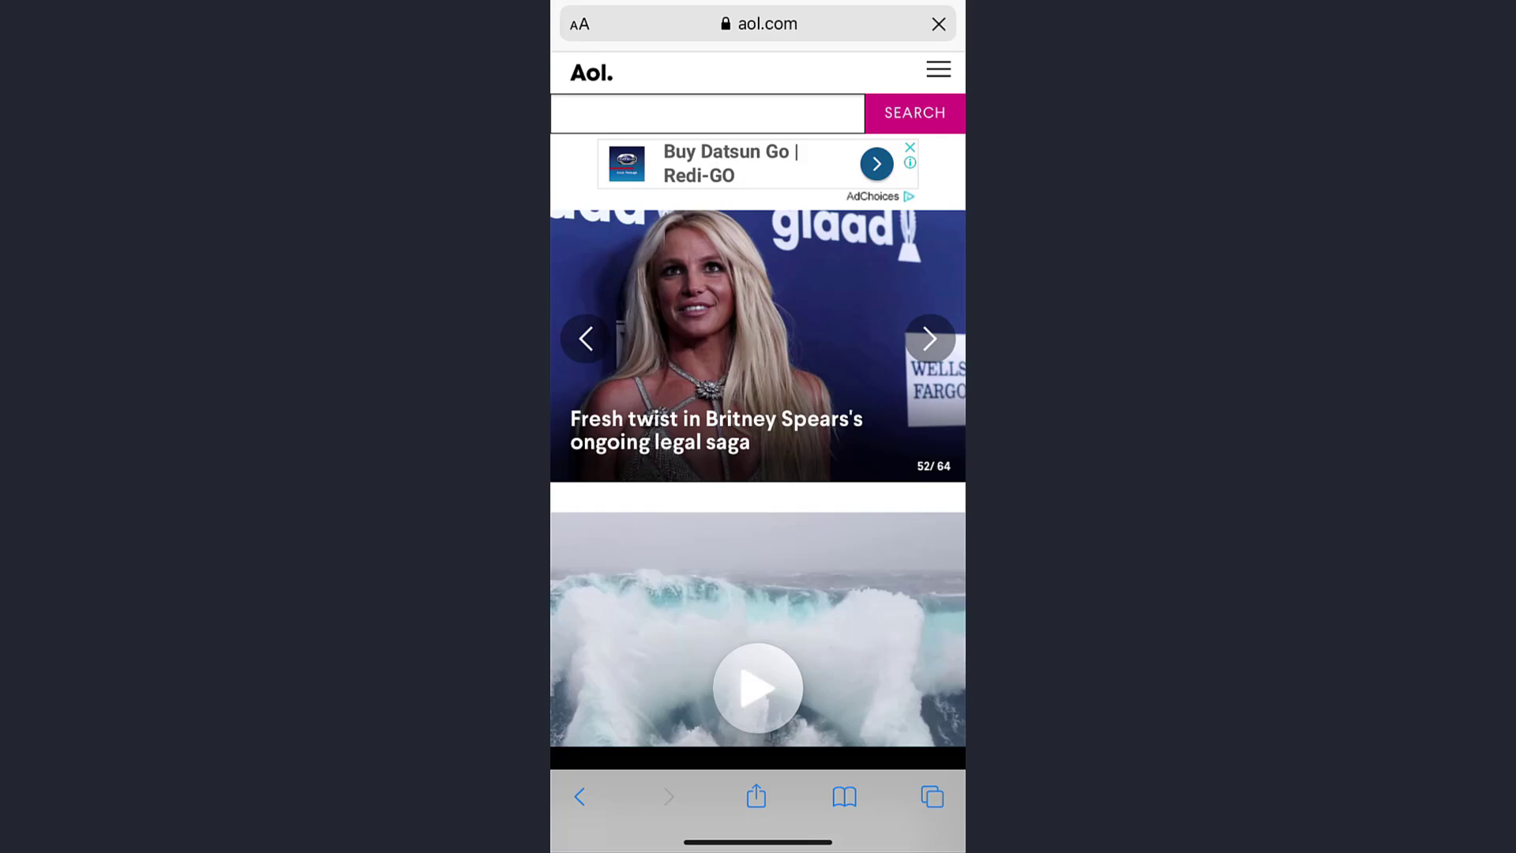
pyautogui.click(929, 339)
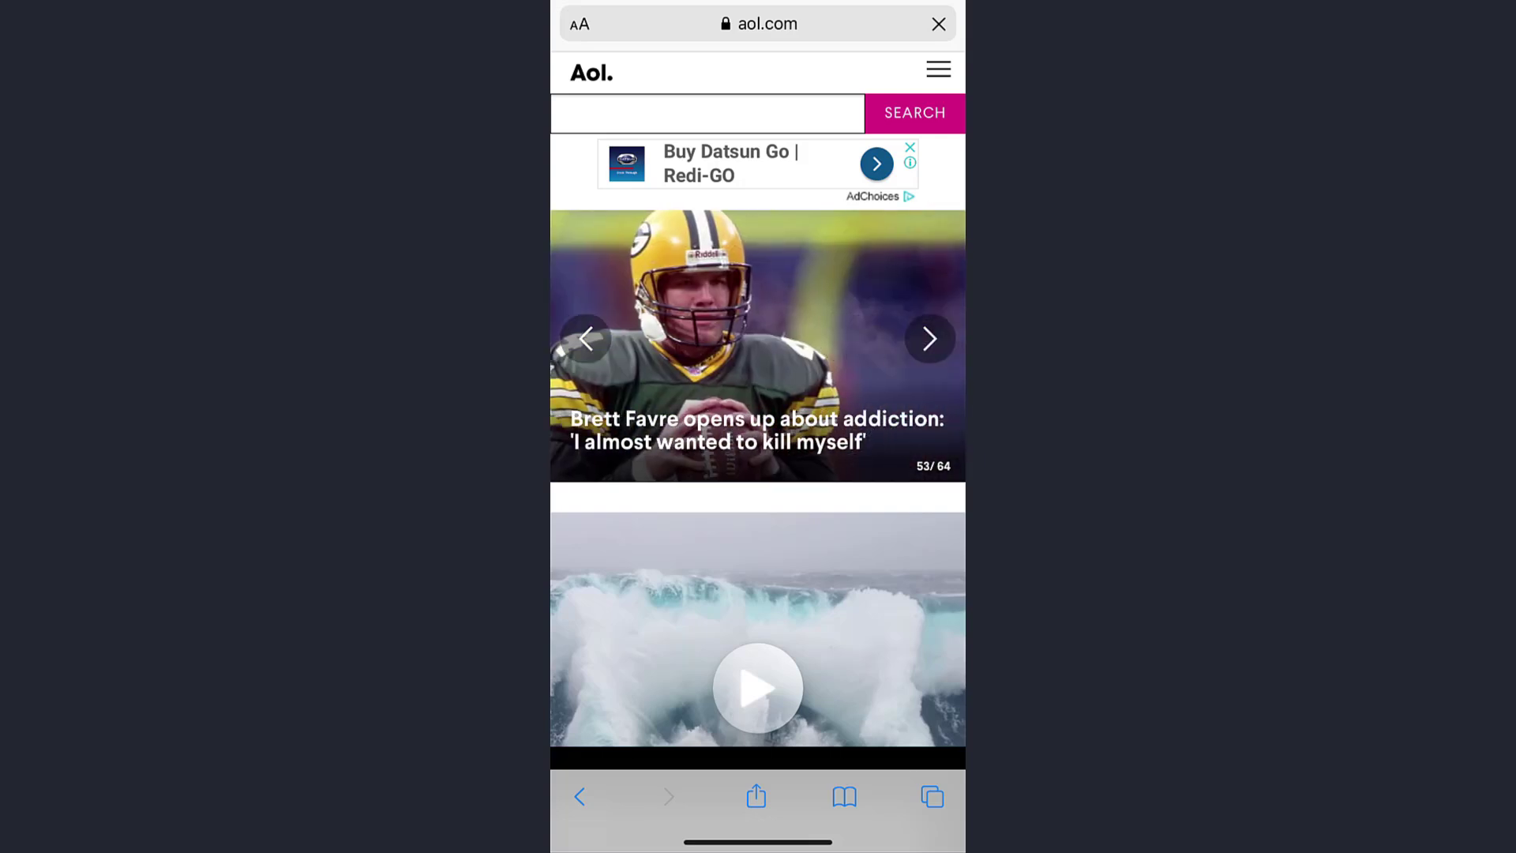